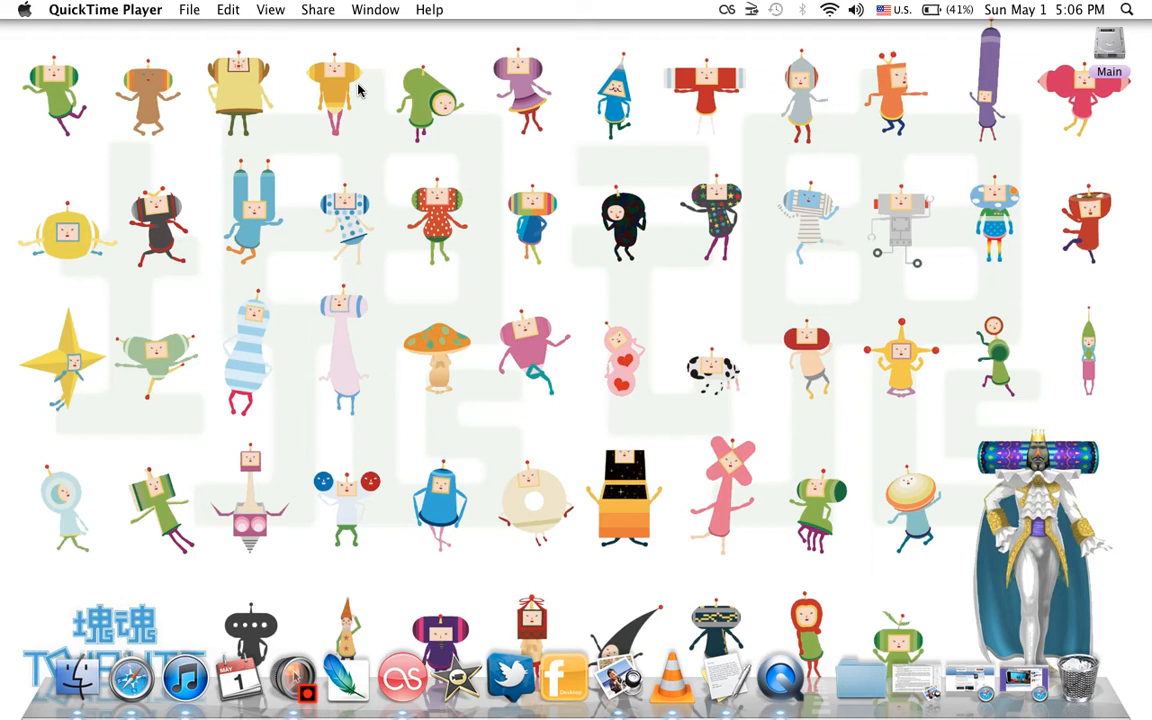
{"action": "mouse_move", "coordinate": [564, 374]}
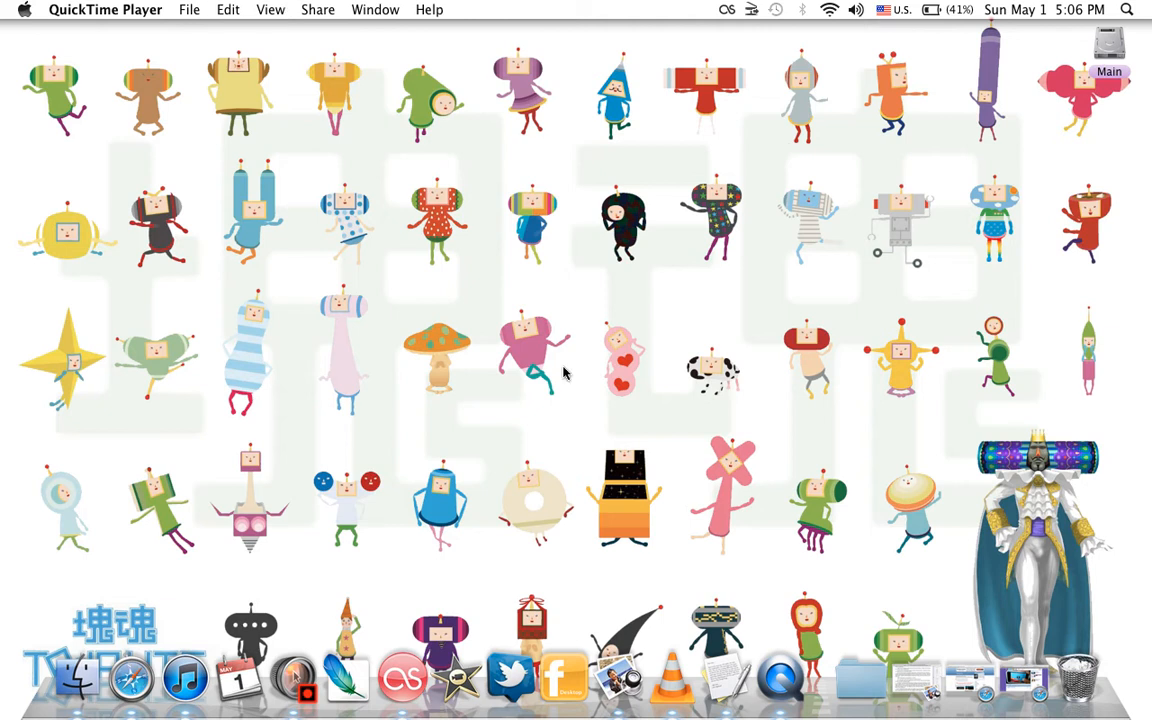
{"action": "mouse_move", "coordinate": [986, 684]}
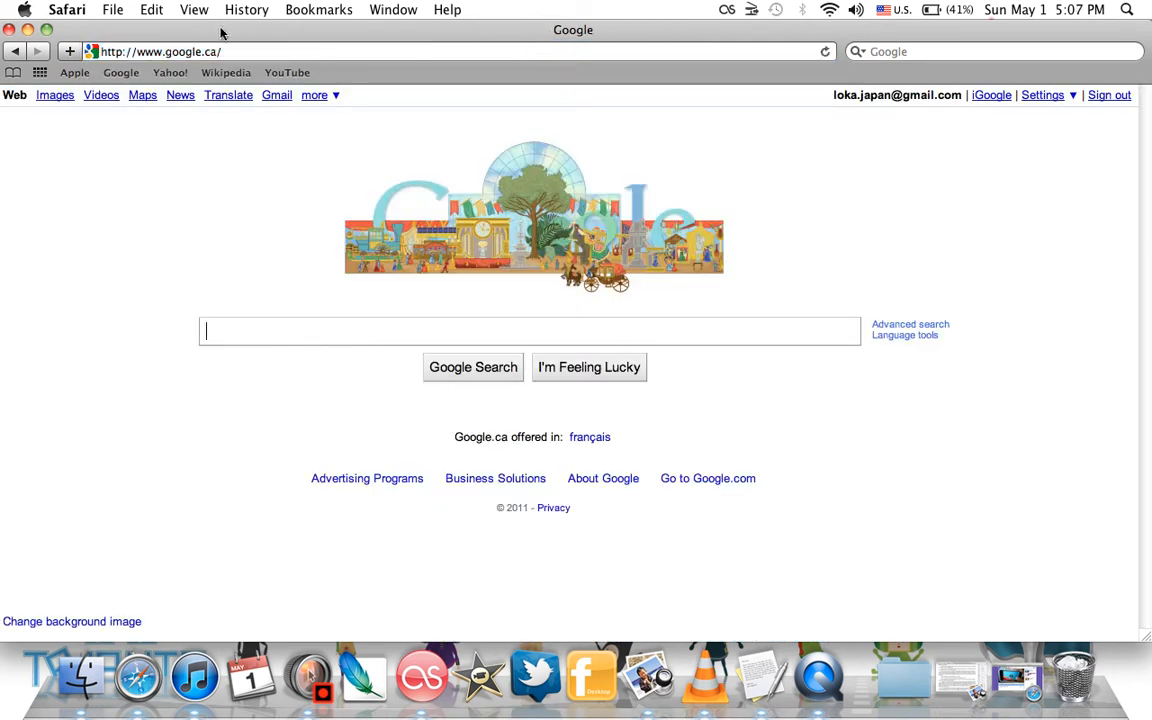
Search Google for 'videora ipad converter' and open the official page down to Download Now.
{"action": "type", "text": "videora ipad converter"}
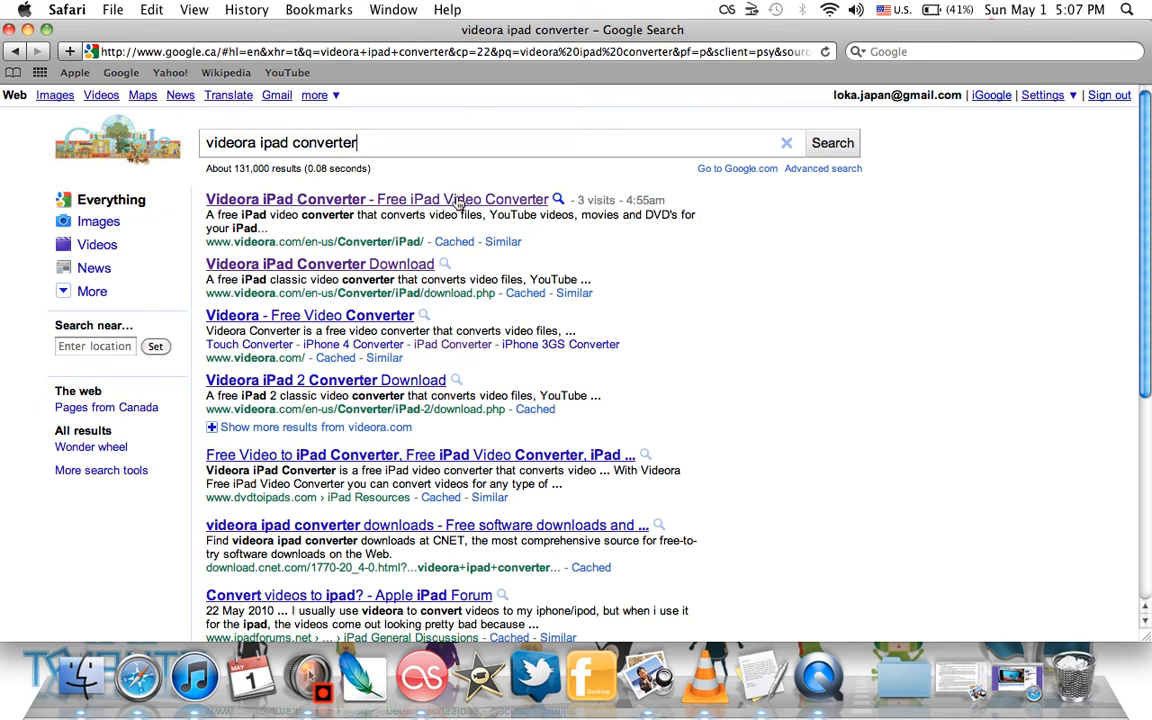
{"action": "left_click", "coordinate": [376, 200]}
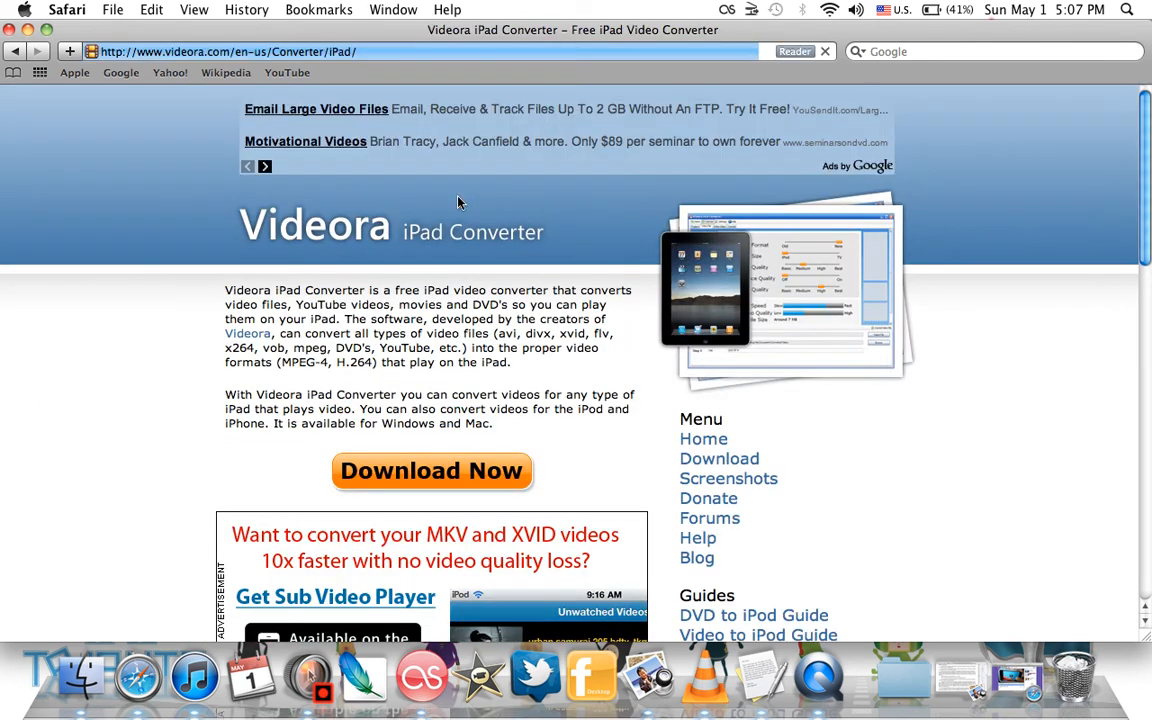
{"action": "scroll", "scroll_direction": "down", "scroll_amount": 3}
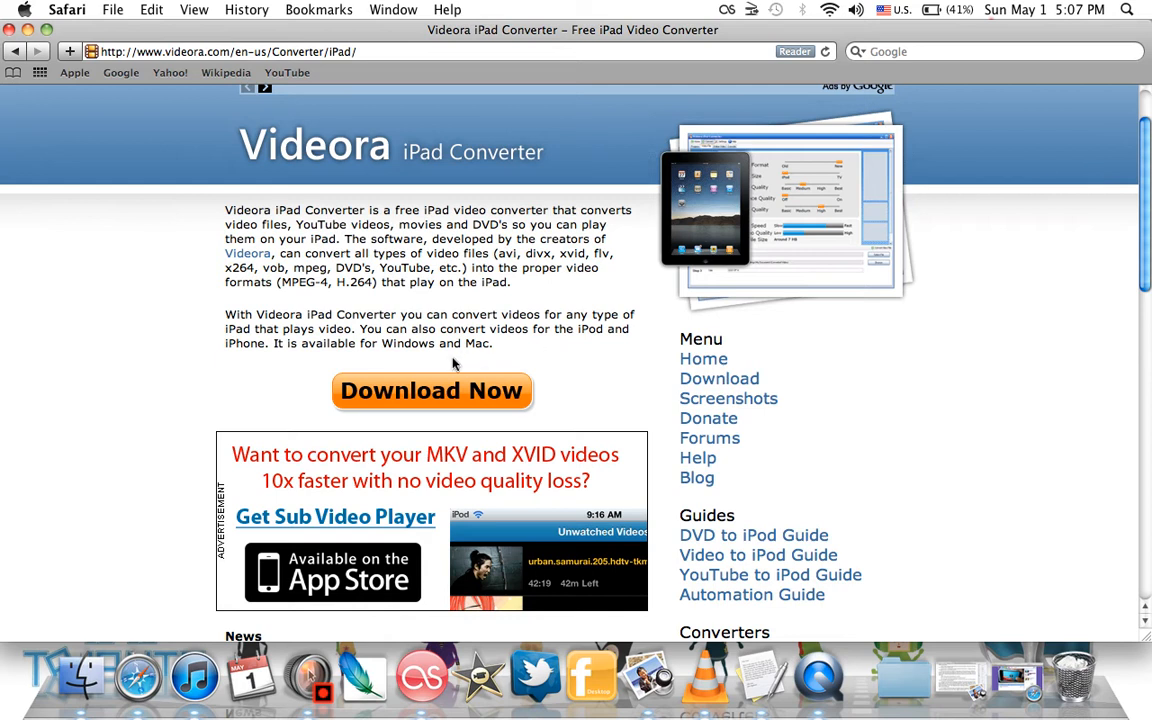
{"action": "mouse_move", "coordinate": [476, 408]}
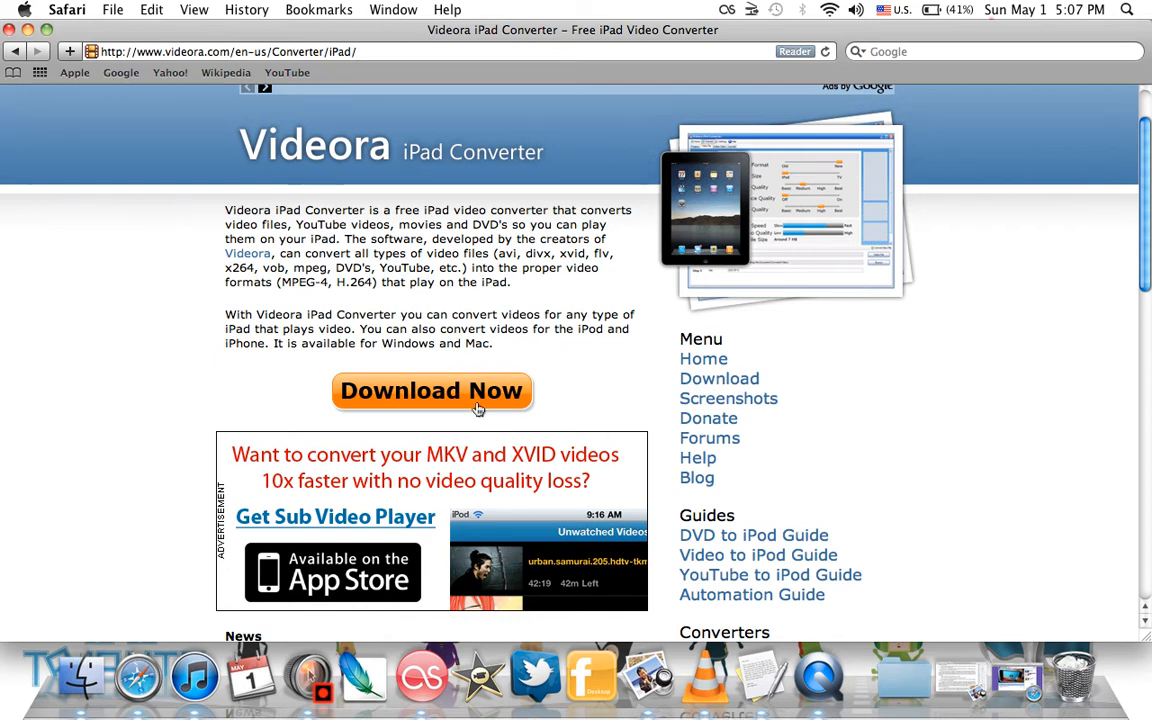
{"action": "mouse_move", "coordinate": [18, 24]}
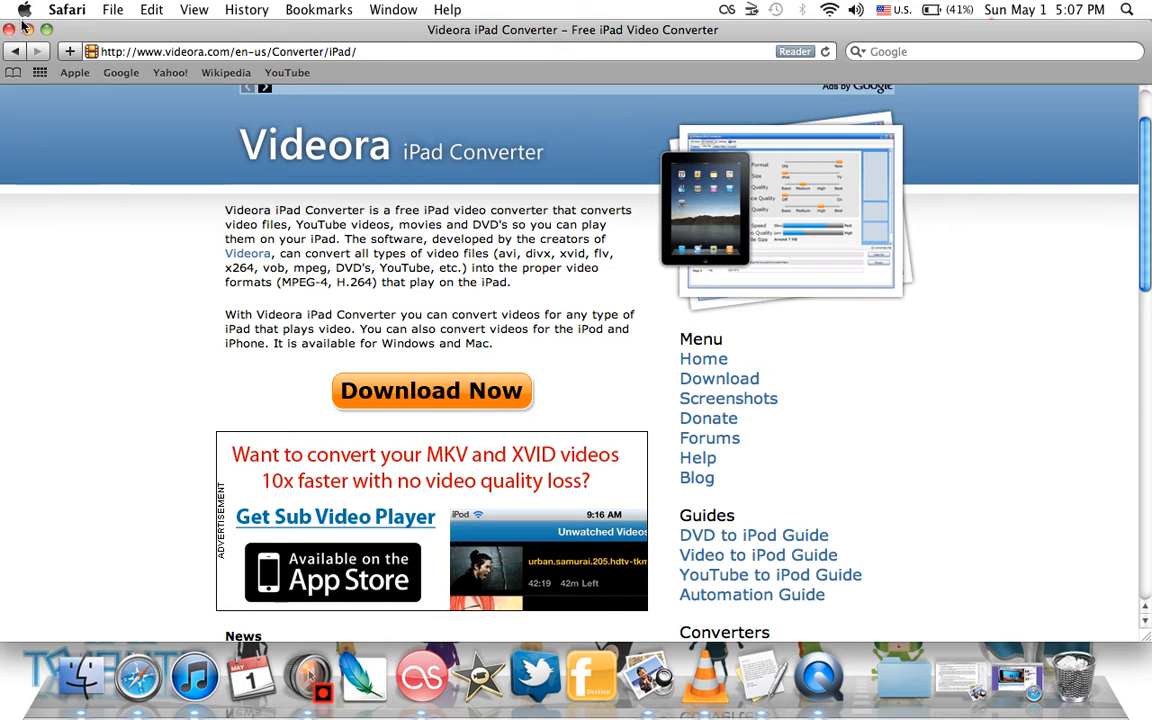
{"action": "mouse_move", "coordinate": [30, 30]}
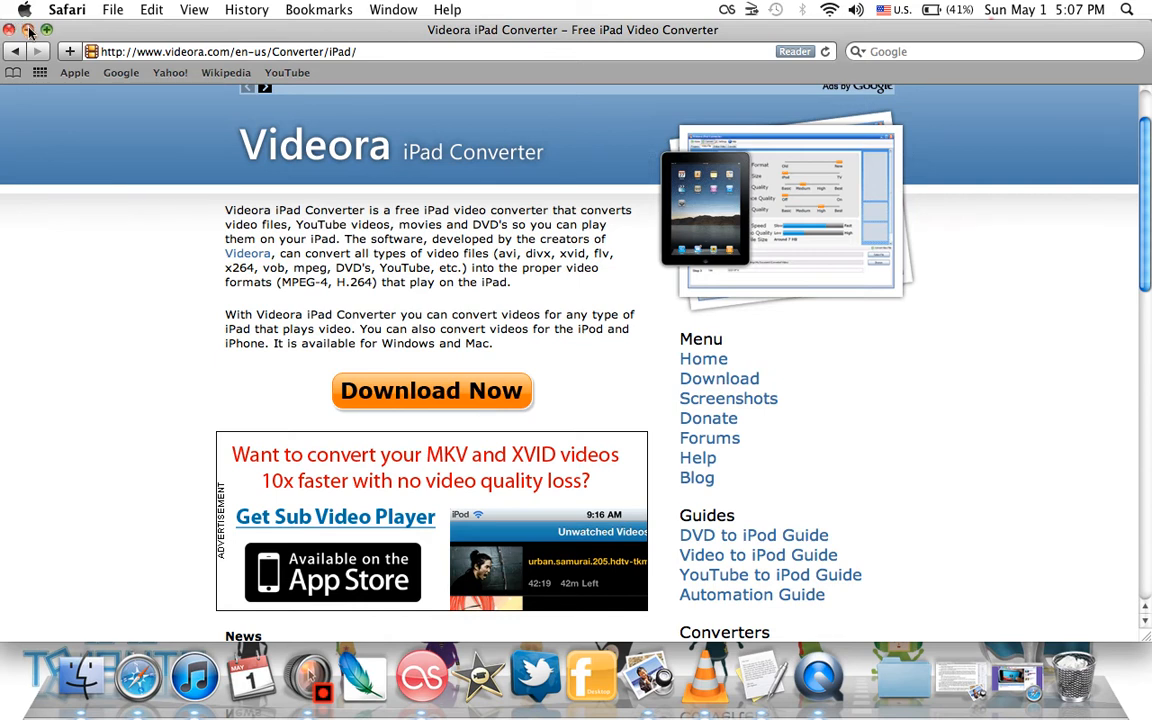
Follow Download Now to the page offering Windows and Mac OS X versions.
{"action": "left_click", "coordinate": [432, 390]}
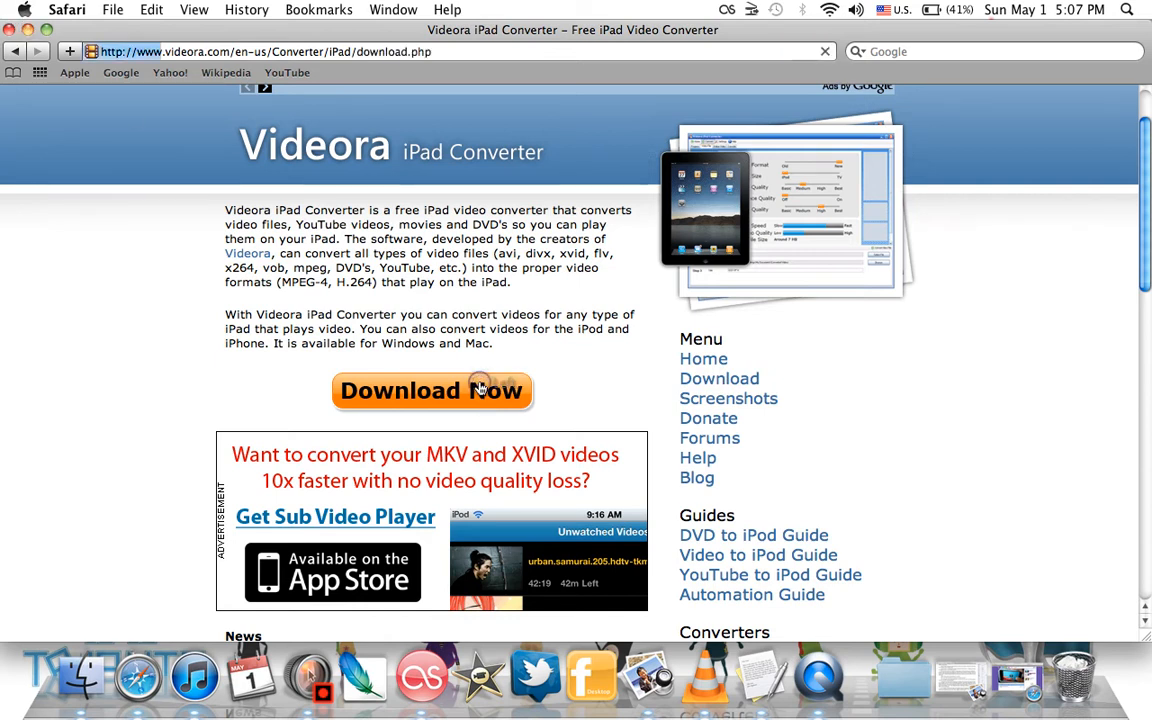
{"action": "left_click", "coordinate": [432, 390]}
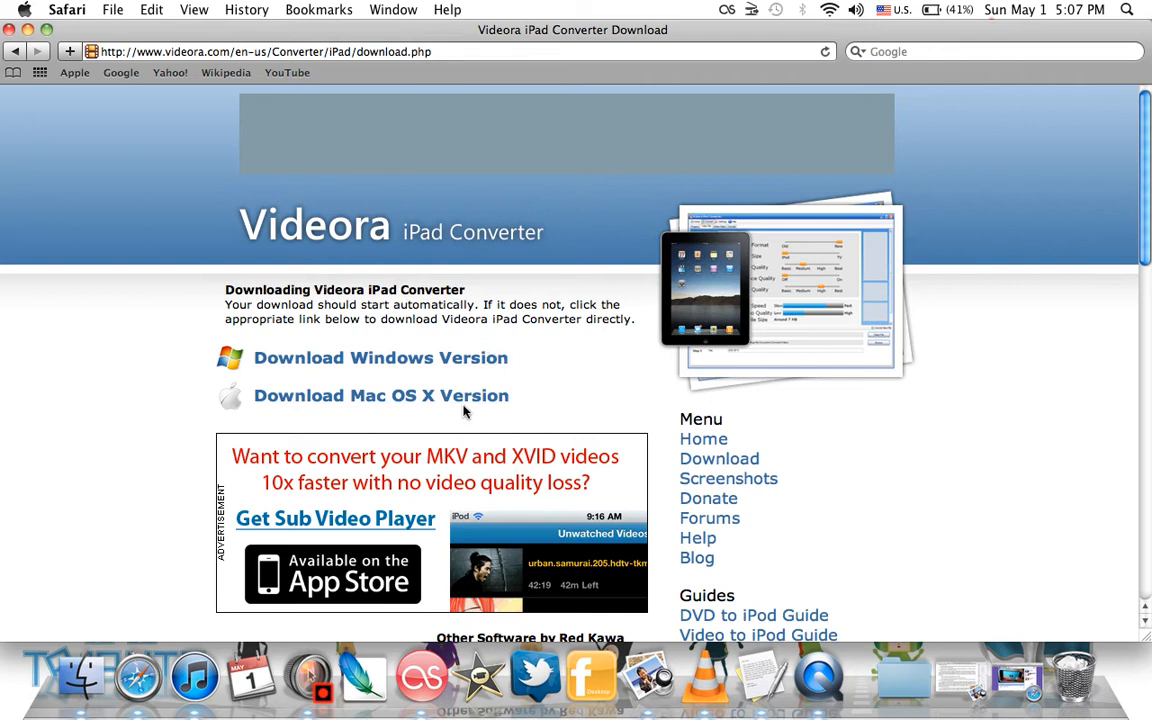
{"action": "mouse_move", "coordinate": [420, 322]}
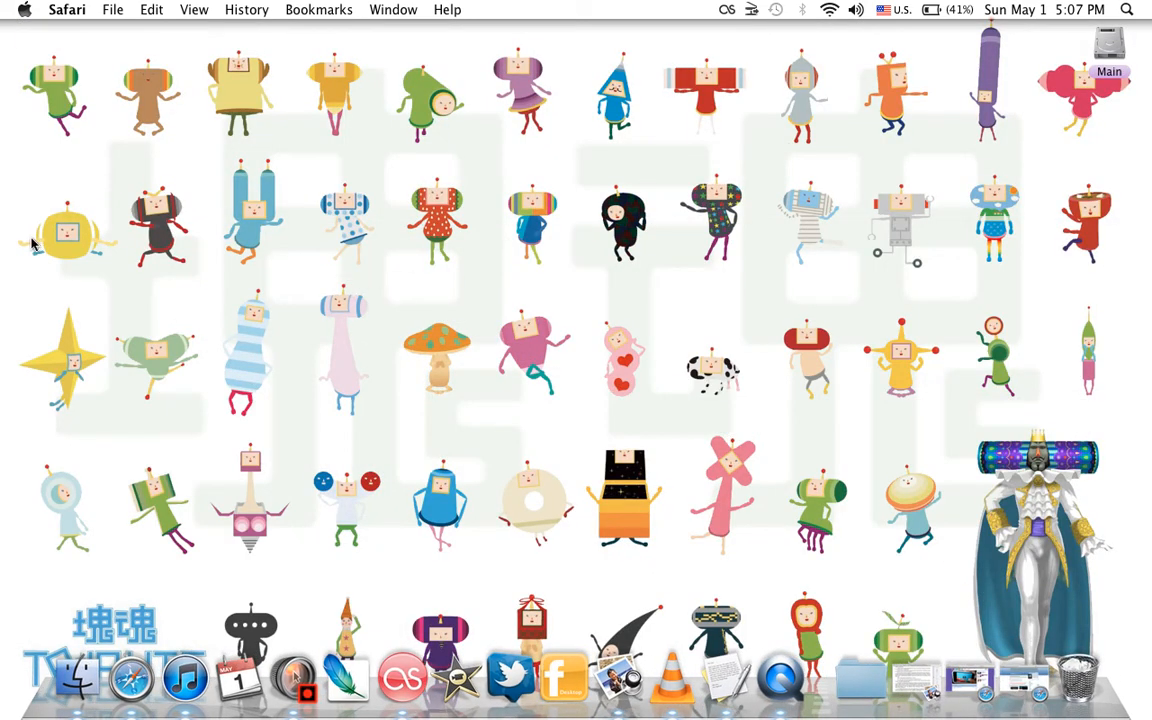
{"action": "mouse_move", "coordinate": [24, 244]}
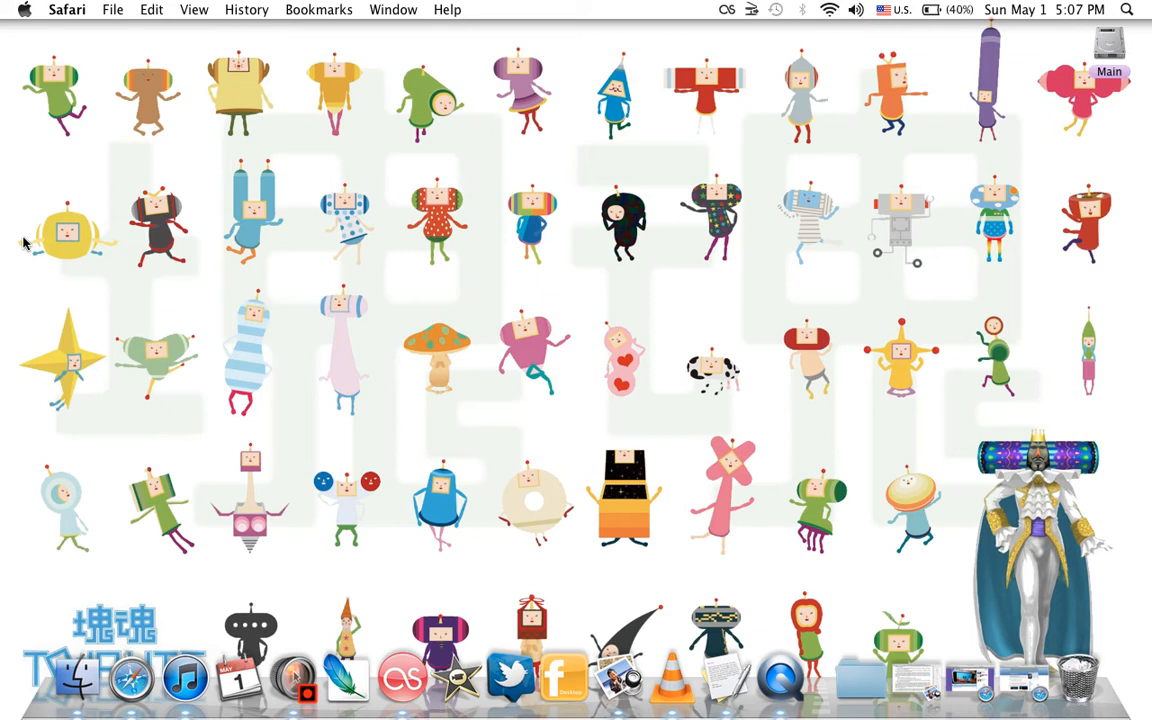
Launch Videora iPad Converter via Spotlight by searching 'vi'.
{"action": "left_click", "coordinate": [1136, 12]}
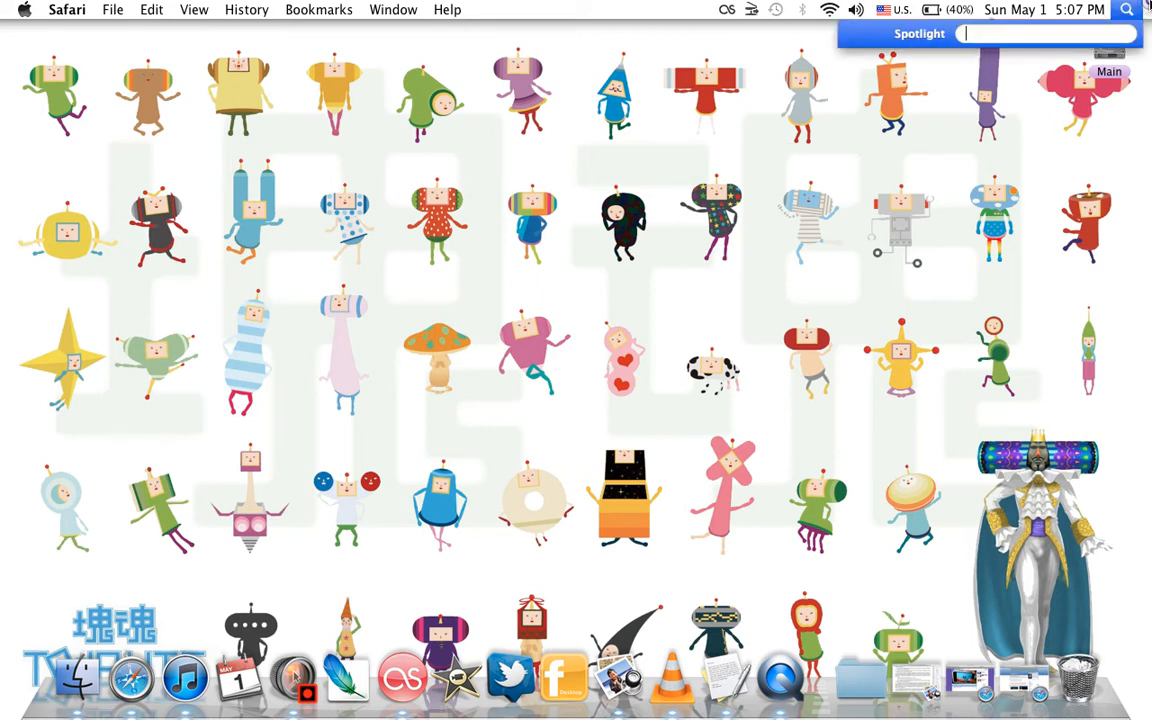
{"action": "type", "text": "vi"}
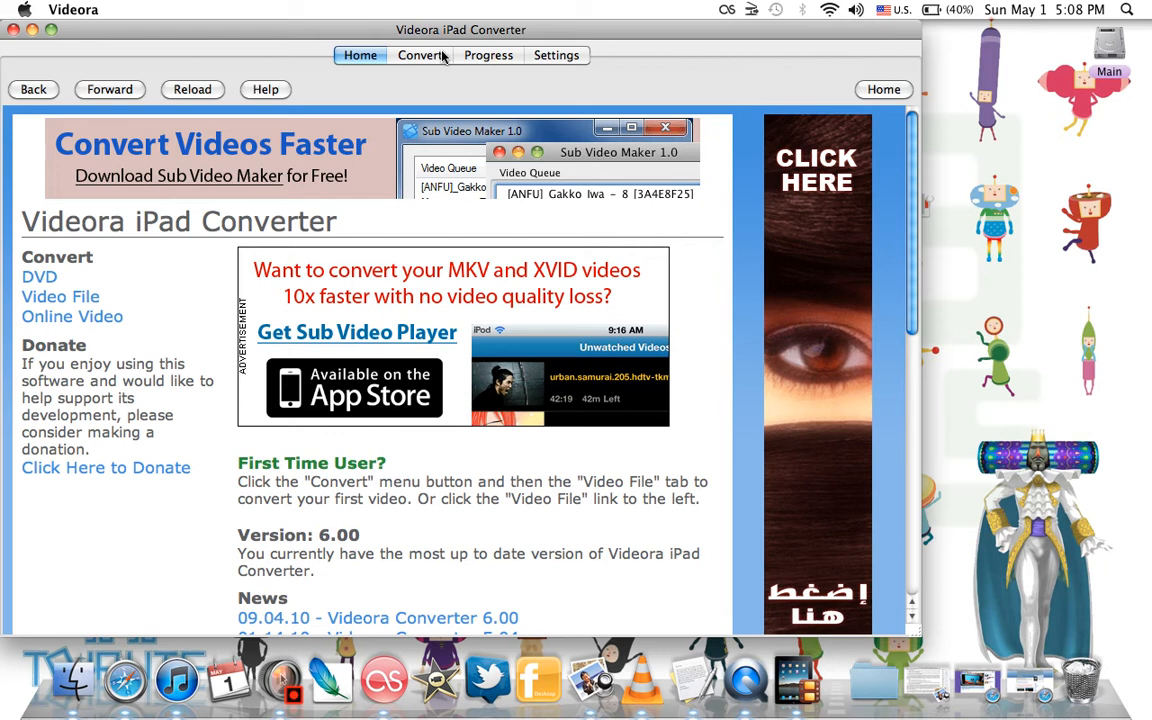
{"action": "mouse_move", "coordinate": [596, 16]}
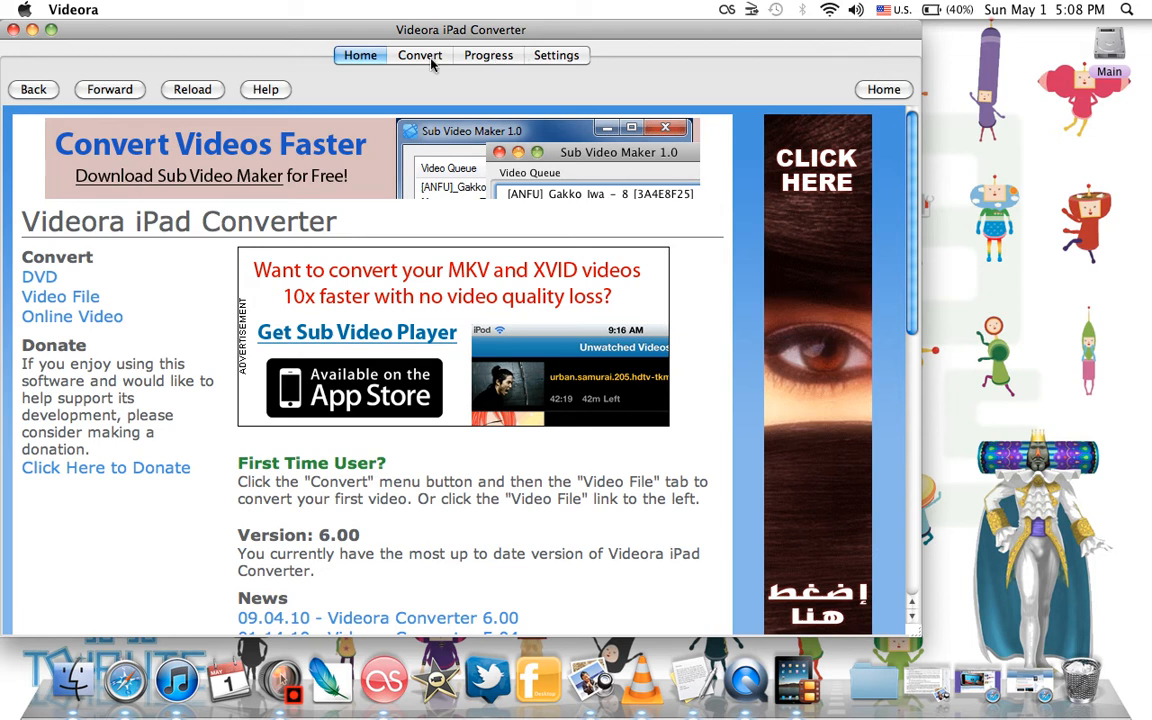
Switch to the Convert section offering Normal Mode and Power Mode.
{"action": "left_click", "coordinate": [420, 56]}
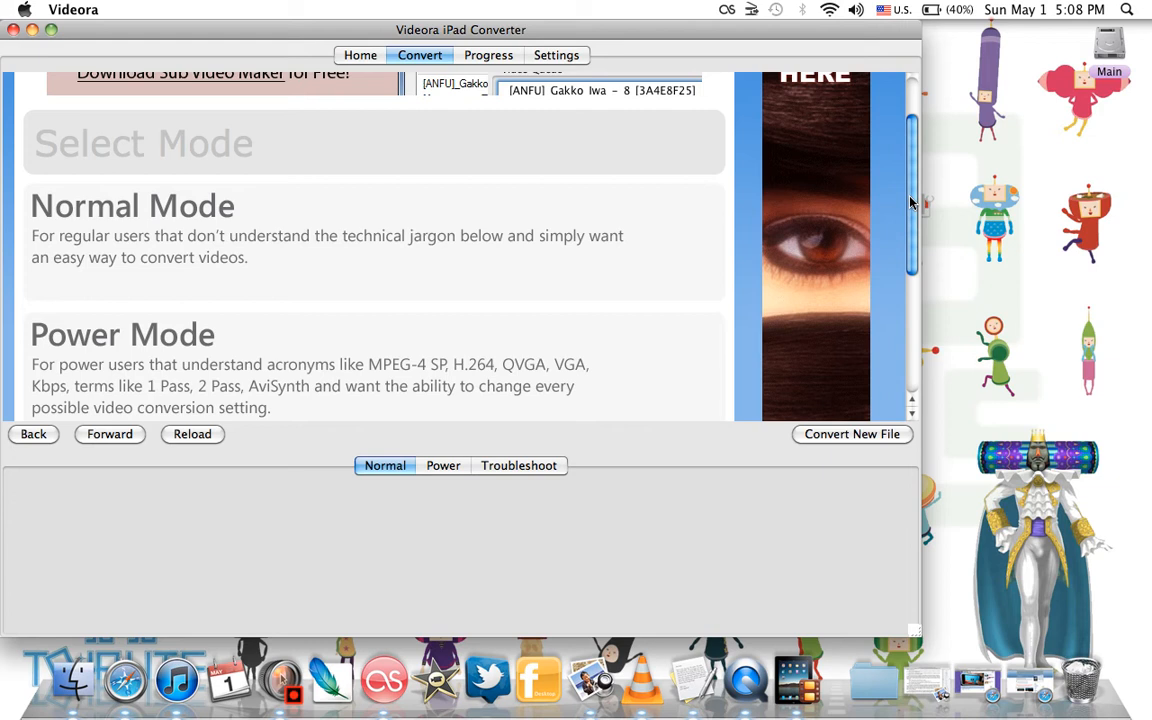
{"action": "mouse_move", "coordinate": [628, 8]}
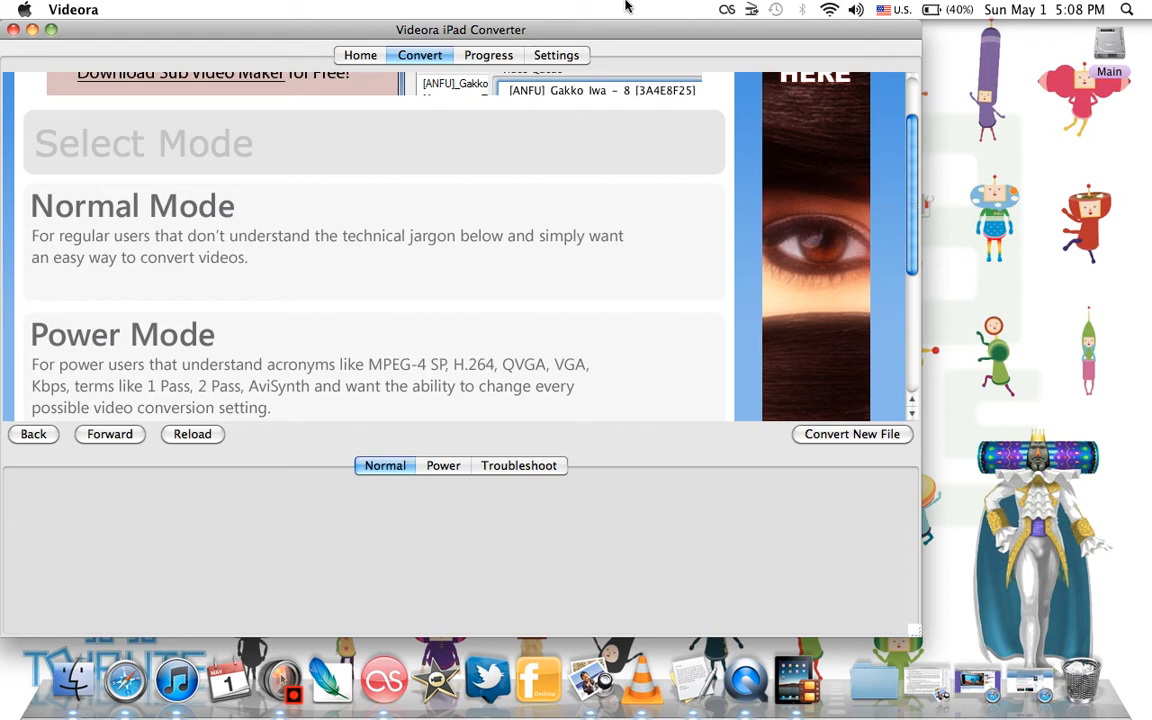
{"action": "mouse_move", "coordinate": [236, 232]}
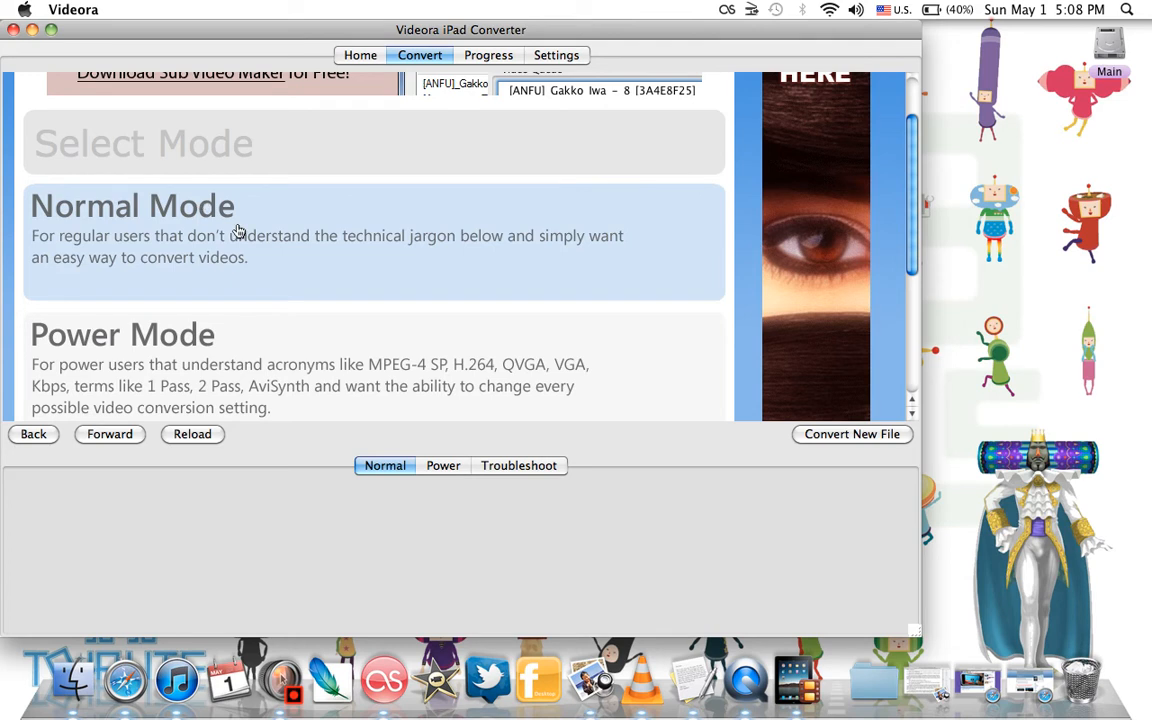
In Normal Mode, select Modern.Family.S01E23.HDTV.XviD-LOL.avi as the source video.
{"action": "left_click", "coordinate": [132, 204]}
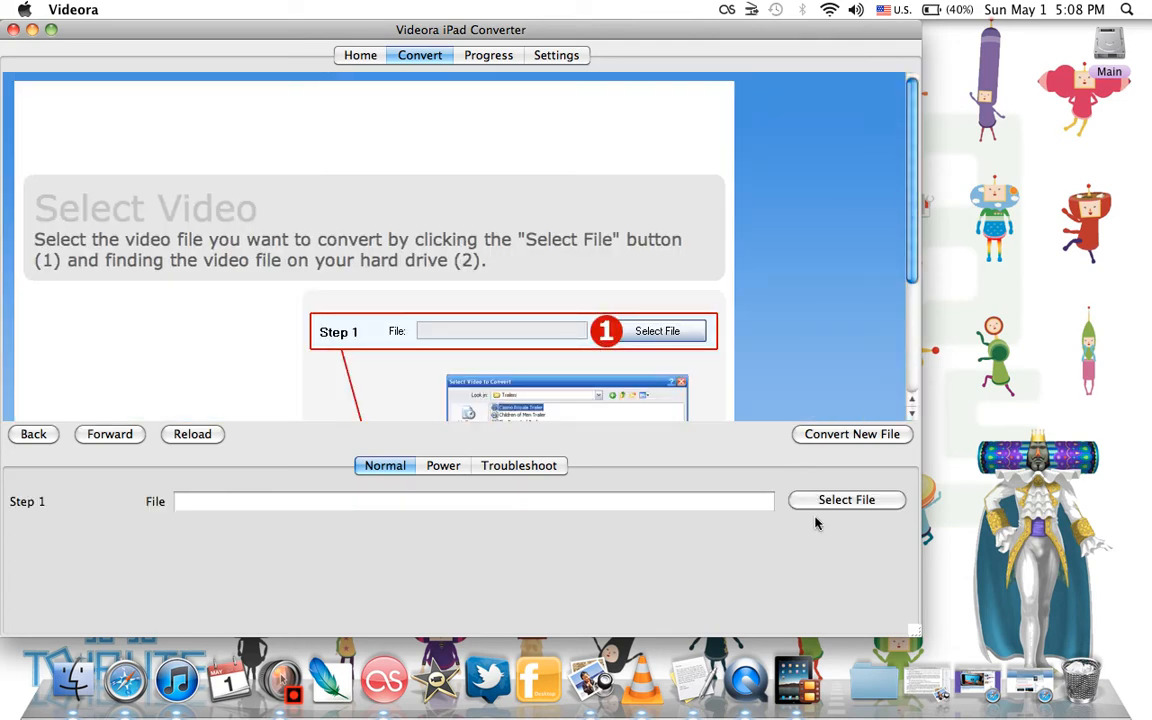
{"action": "left_click", "coordinate": [846, 500]}
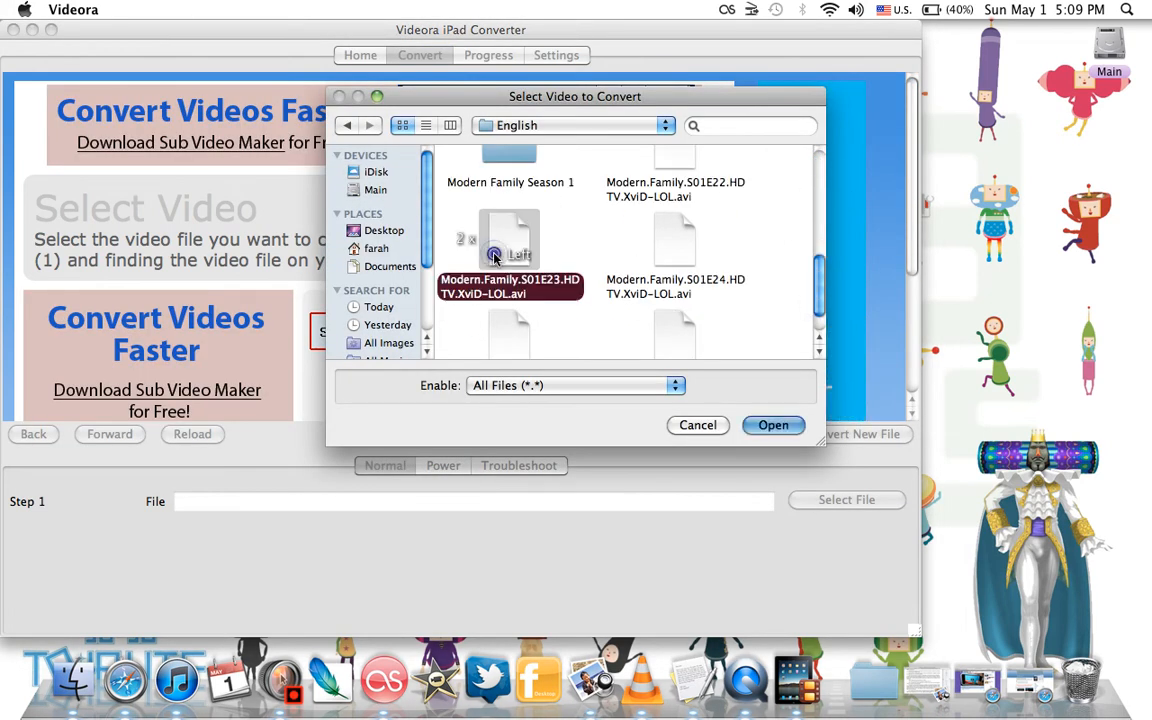
{"action": "left_click", "coordinate": [772, 424]}
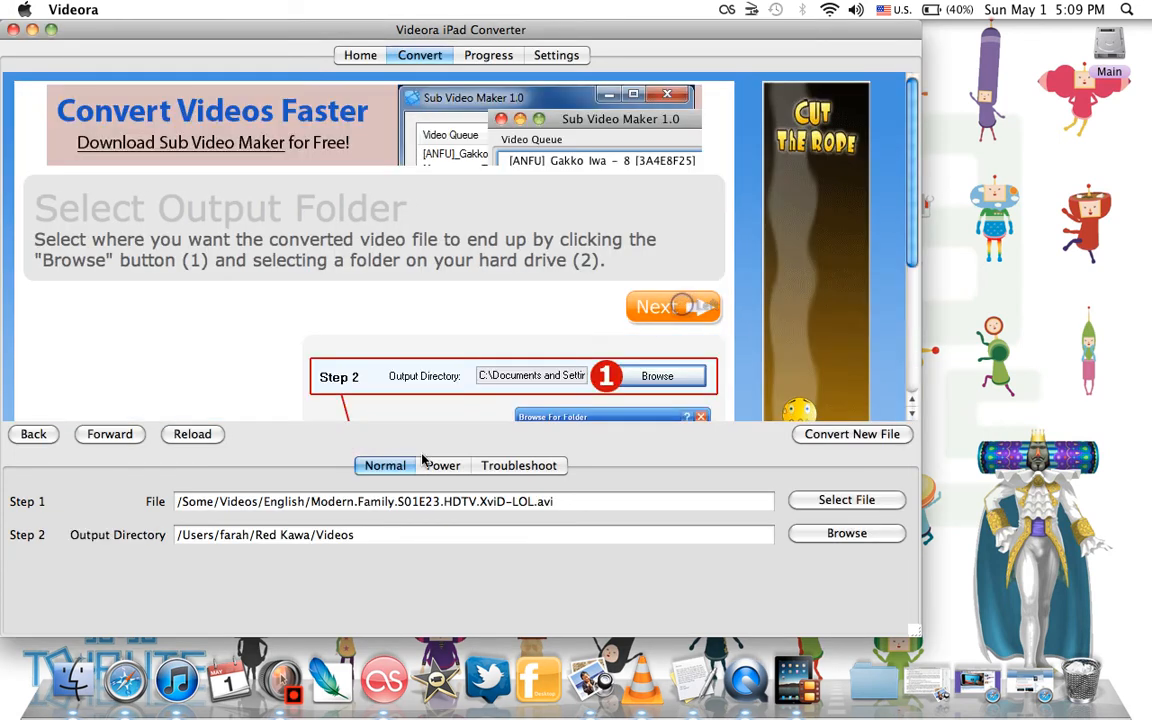
Keep the Videos output folder, shorten the title to 'Modern.Family.S01E23.' and continue.
{"action": "left_click", "coordinate": [672, 308]}
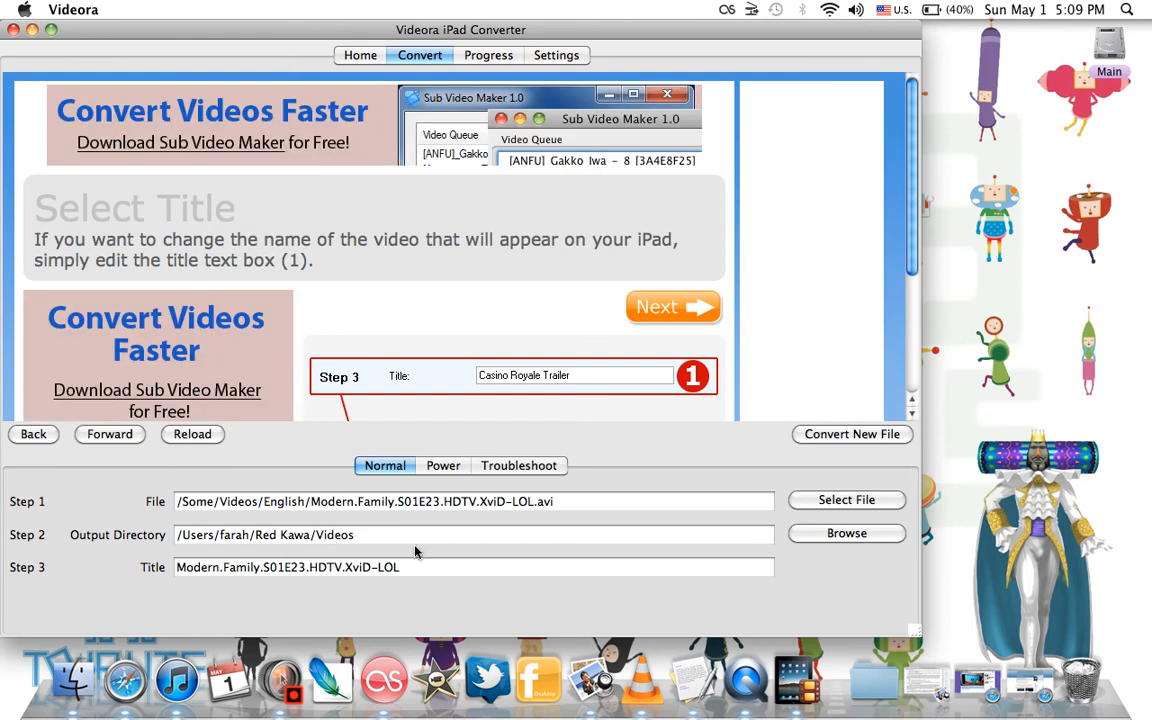
{"action": "double_click", "coordinate": [356, 568]}
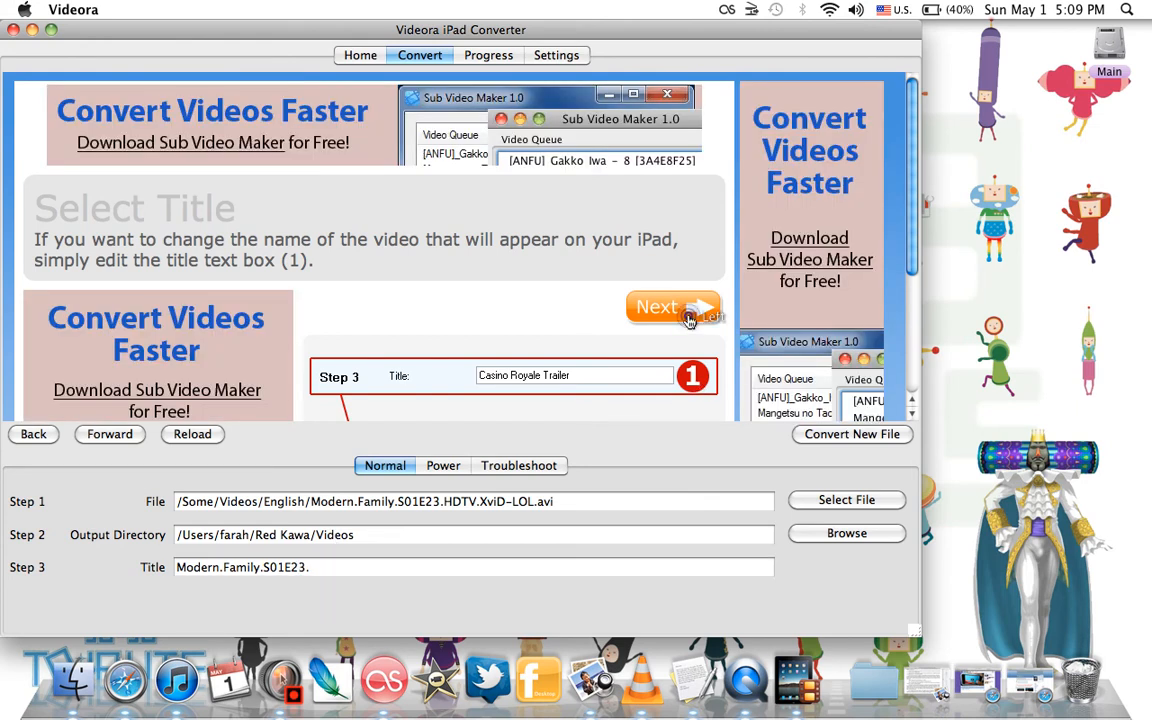
{"action": "left_click", "coordinate": [672, 308]}
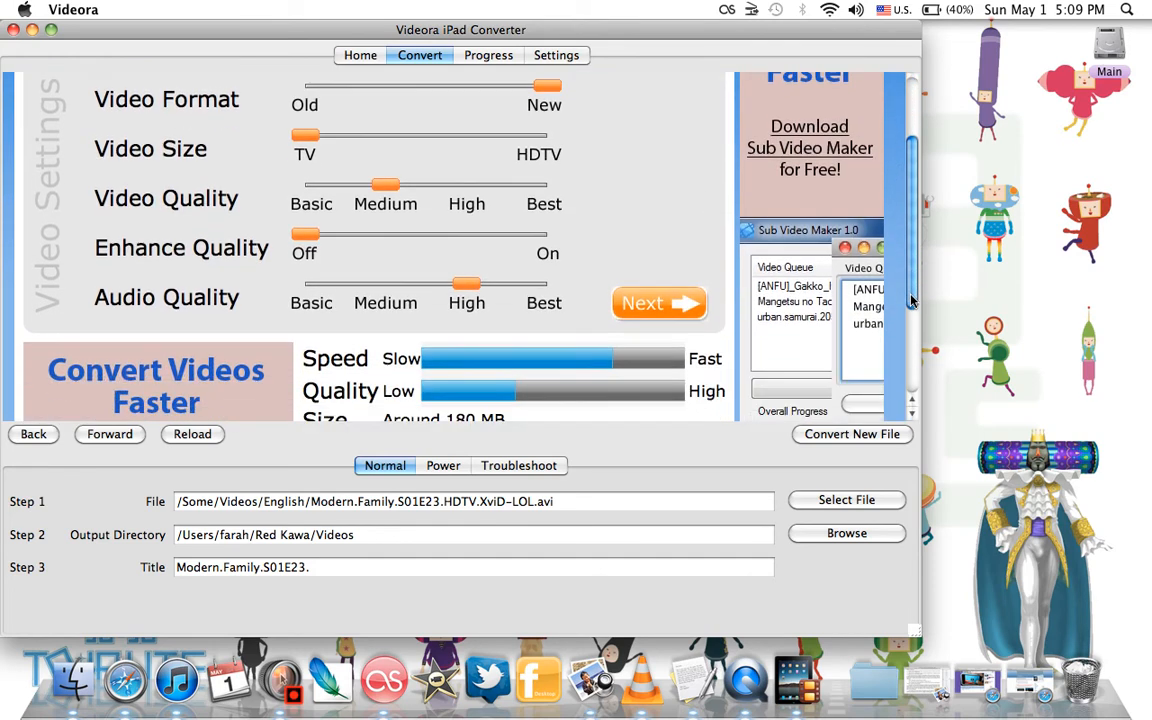
Set Video Quality to Basic and Enhance Quality to On for about 185 MB.
{"action": "scroll", "scroll_direction": "down", "scroll_amount": 3}
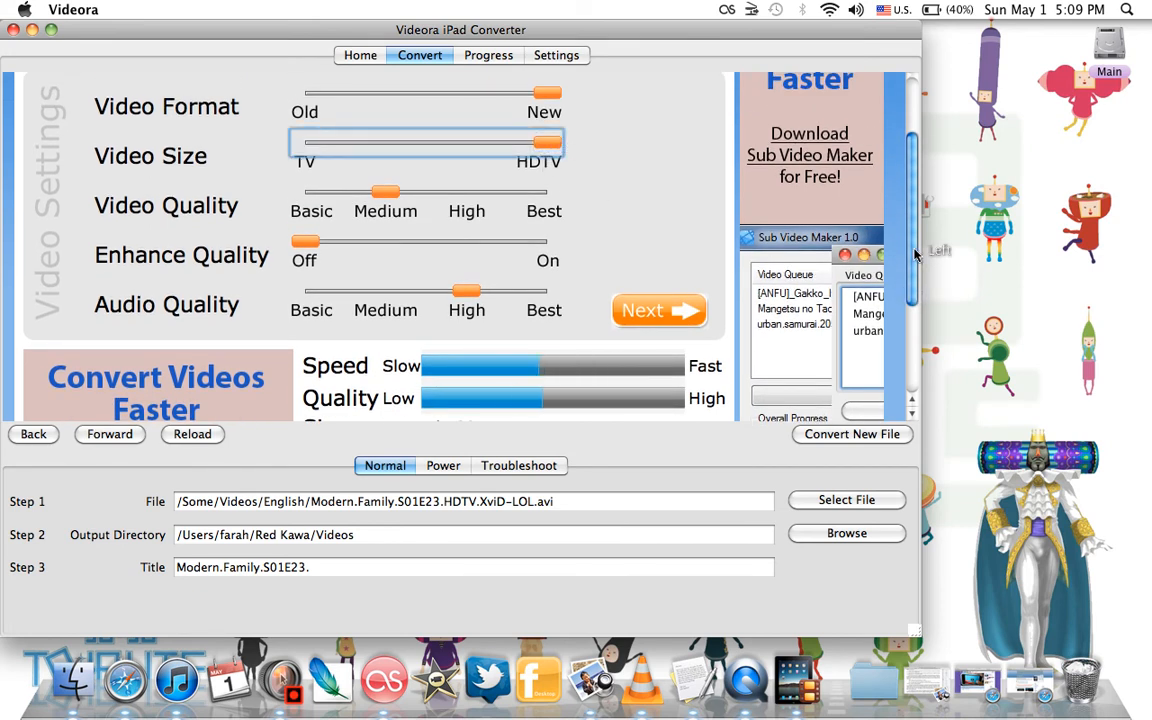
{"action": "scroll", "scroll_direction": "down", "scroll_amount": 3}
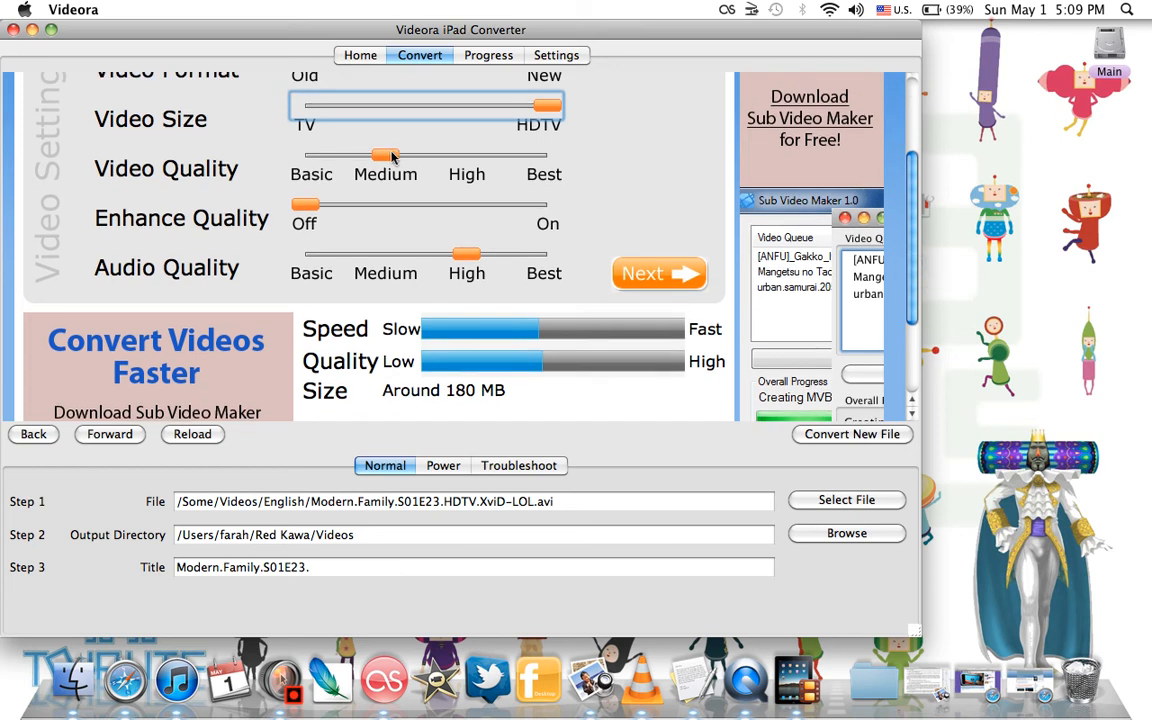
{"action": "left_click_drag", "start_coordinate": [384, 152], "coordinate": [544, 152]}
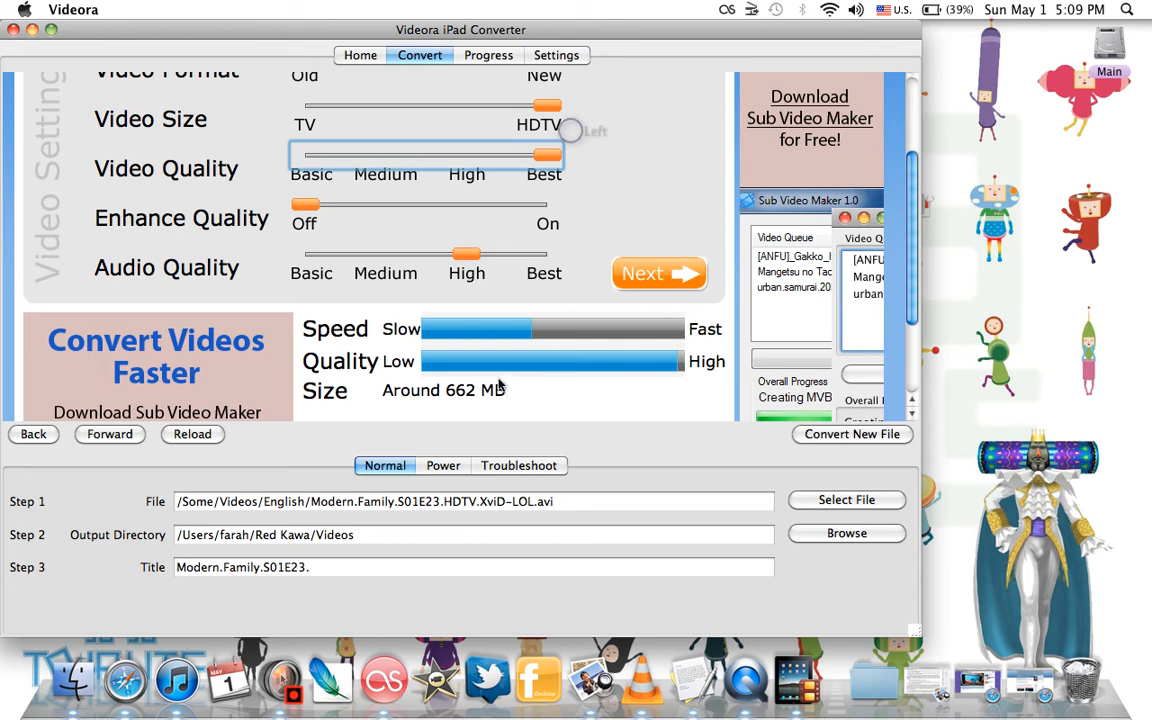
{"action": "left_click_drag", "start_coordinate": [548, 154], "coordinate": [304, 154]}
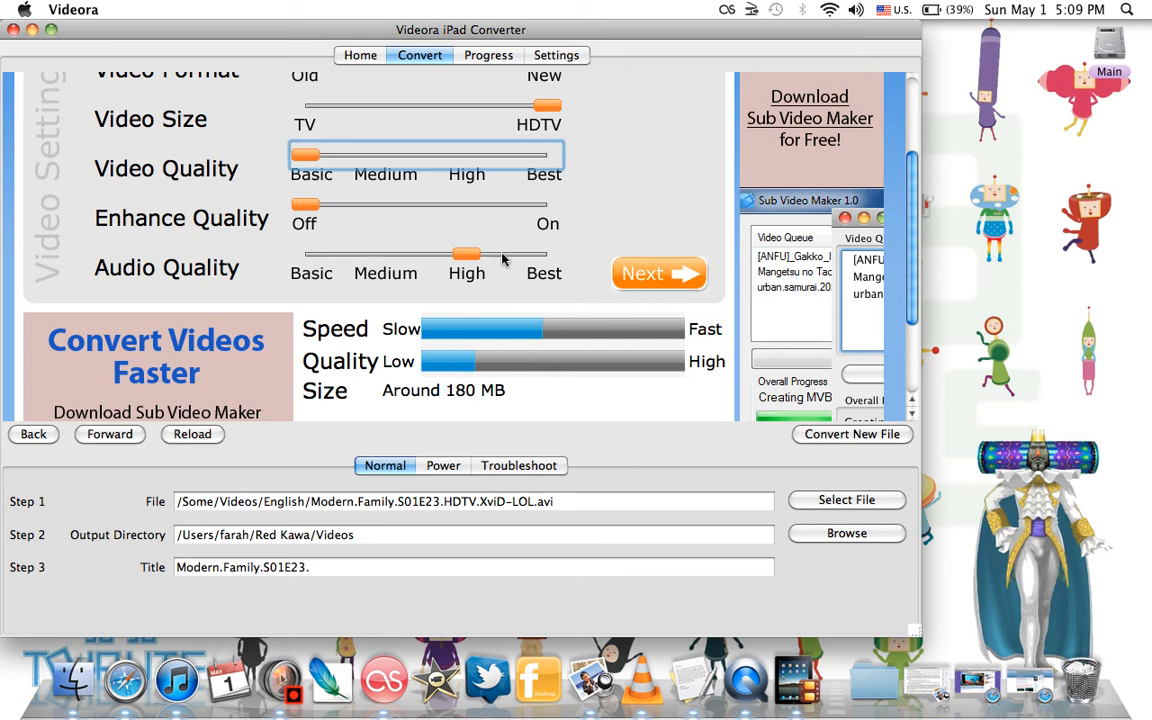
{"action": "mouse_move", "coordinate": [510, 210]}
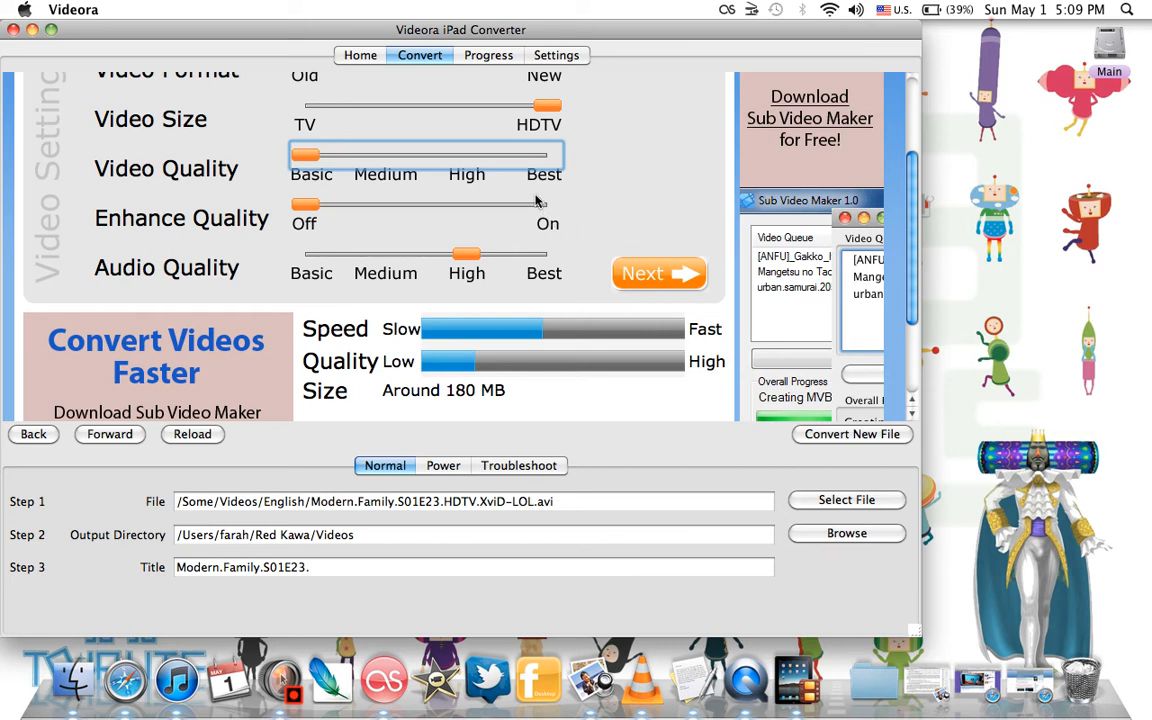
{"action": "left_click_drag", "start_coordinate": [304, 204], "coordinate": [548, 204]}
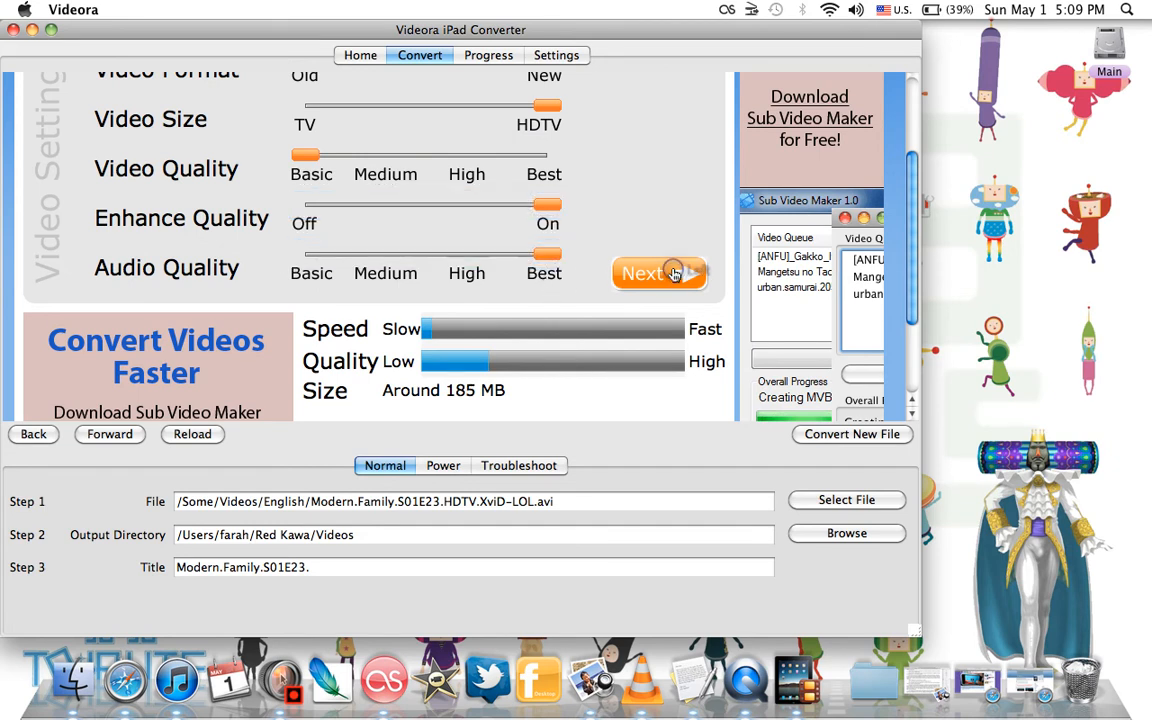
Start converting Modern.Family.S01E23. and view its conversion progress.
{"action": "left_click", "coordinate": [660, 272]}
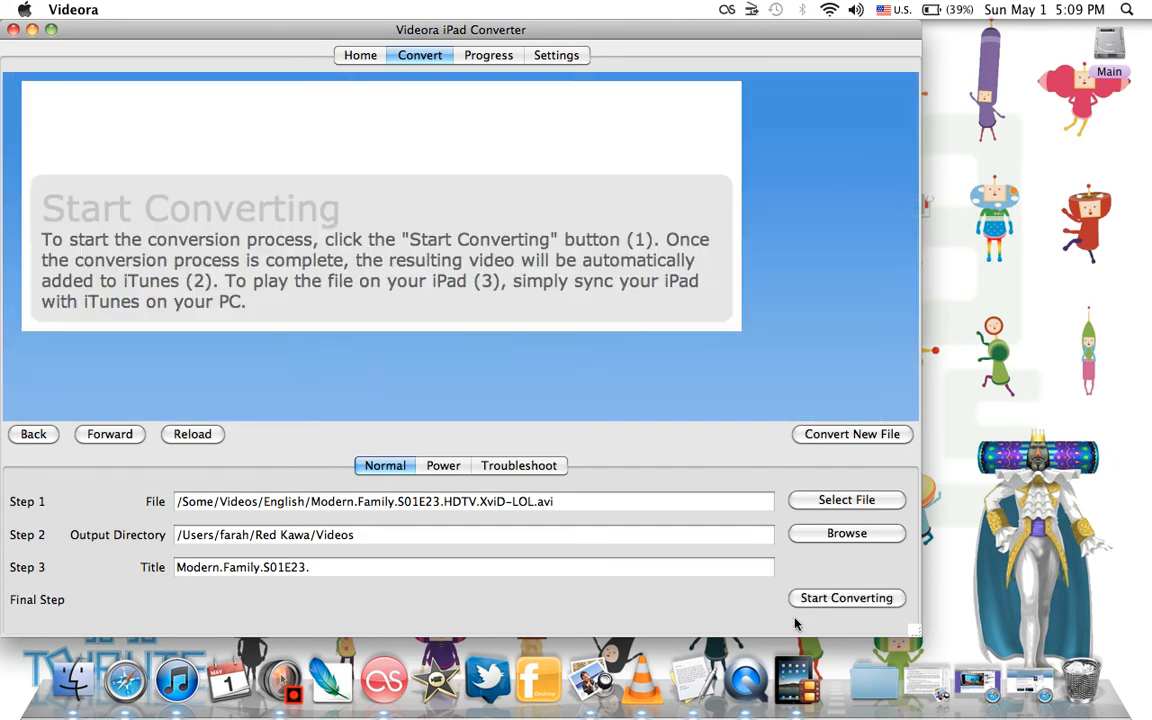
{"action": "left_click", "coordinate": [848, 596]}
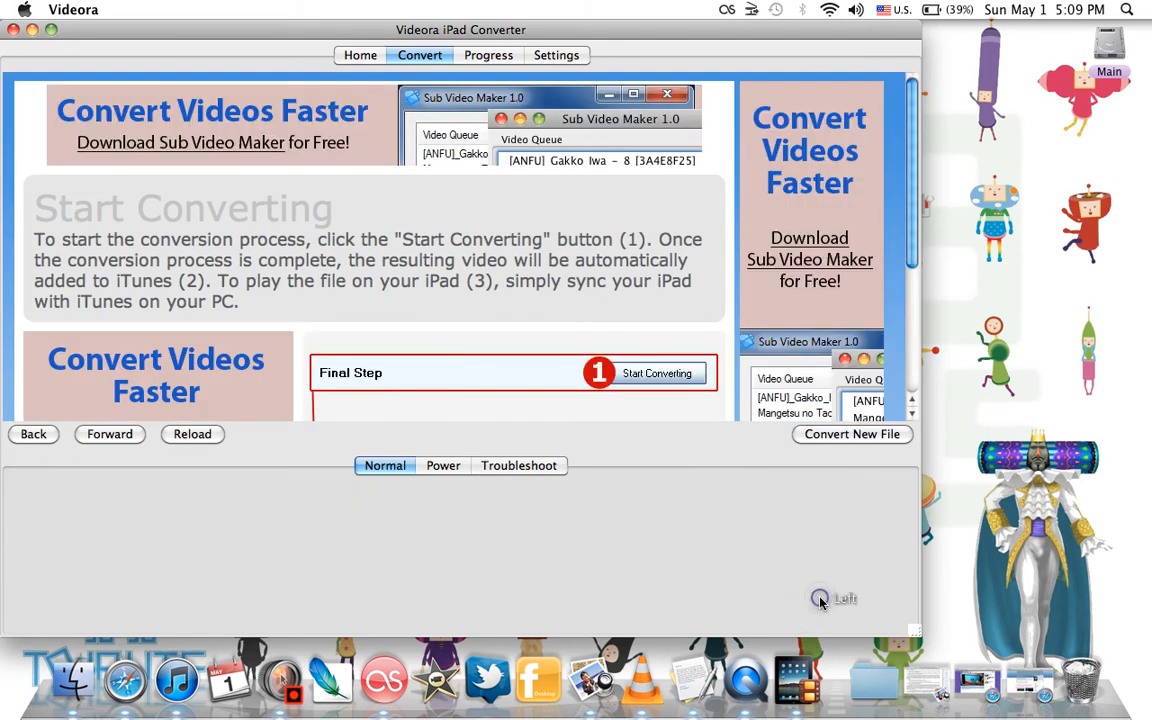
{"action": "left_click", "coordinate": [656, 374]}
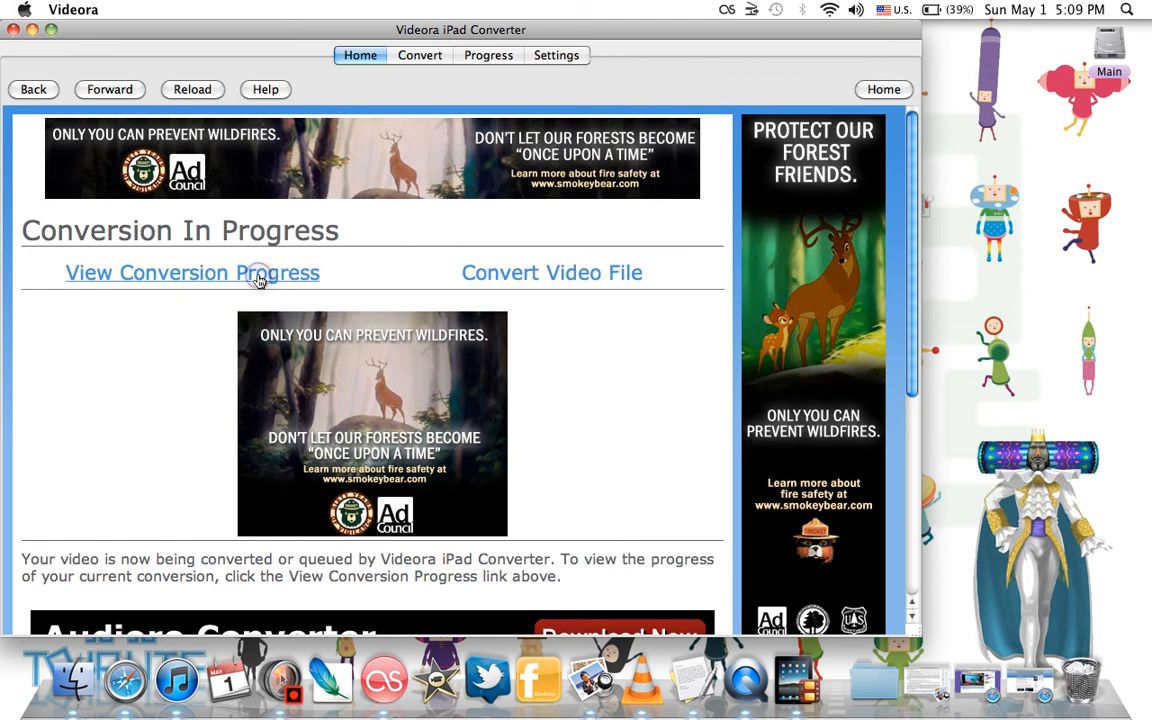
{"action": "left_click", "coordinate": [192, 272]}
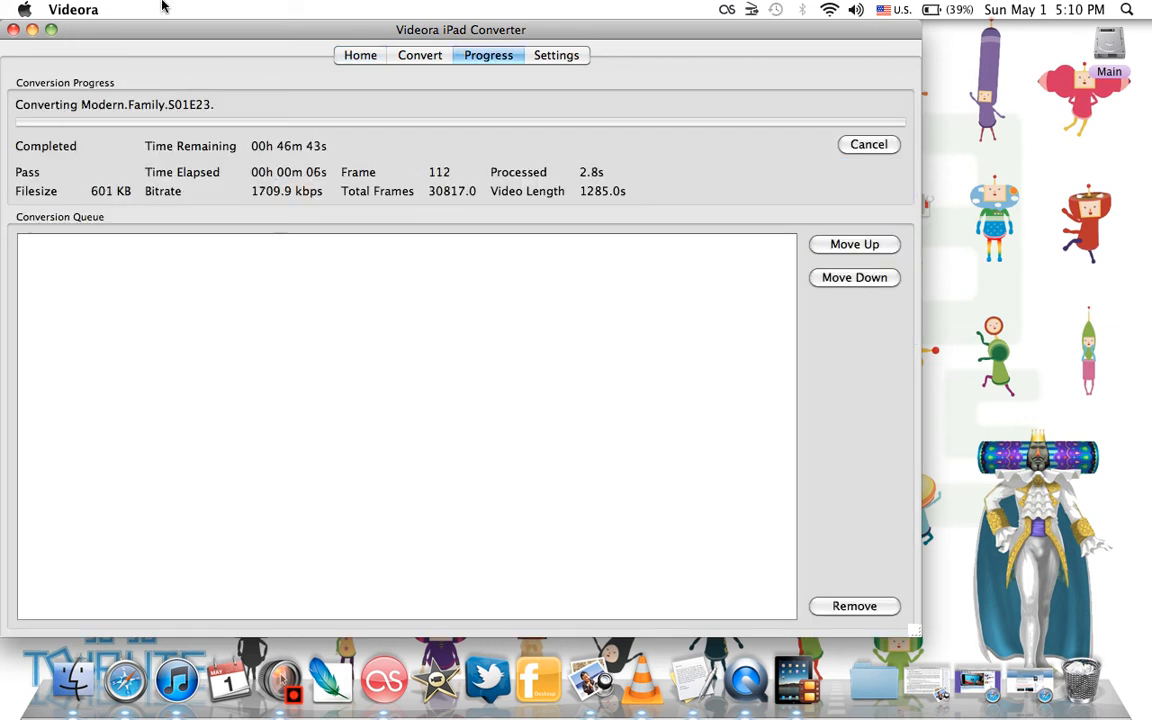
Find the Red Kawa folder via Spotlight and open Videos showing the converted MP4s.
{"action": "left_click", "coordinate": [1138, 12]}
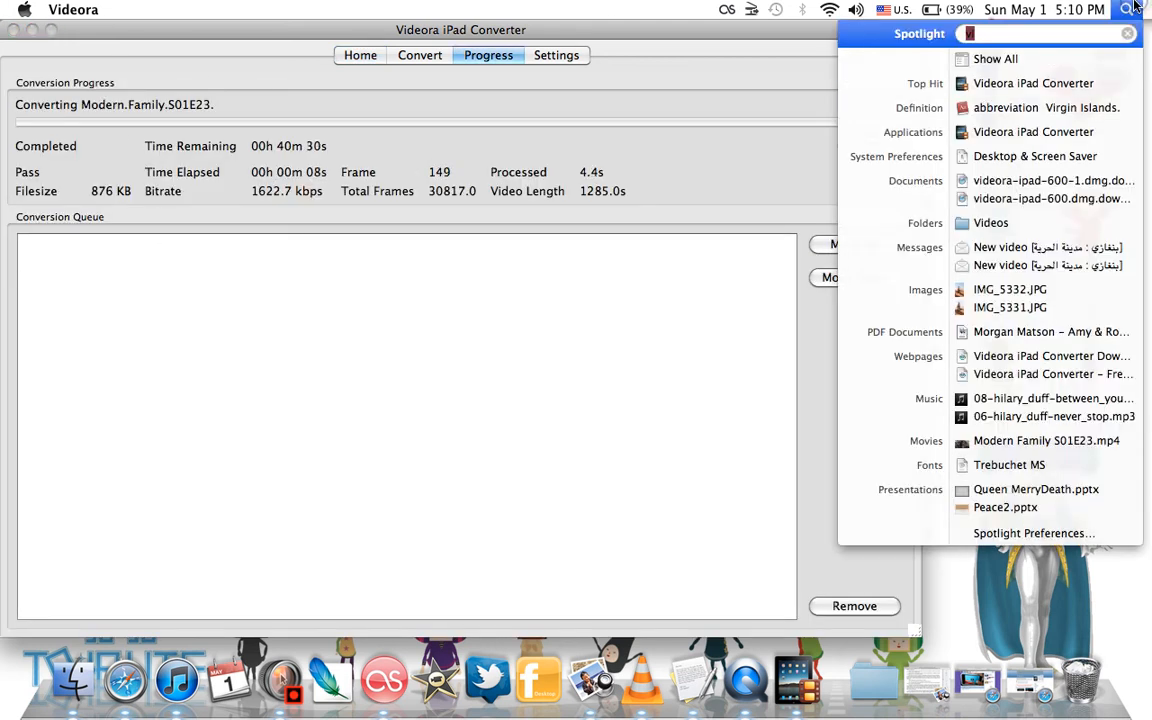
{"action": "type", "text": "red"}
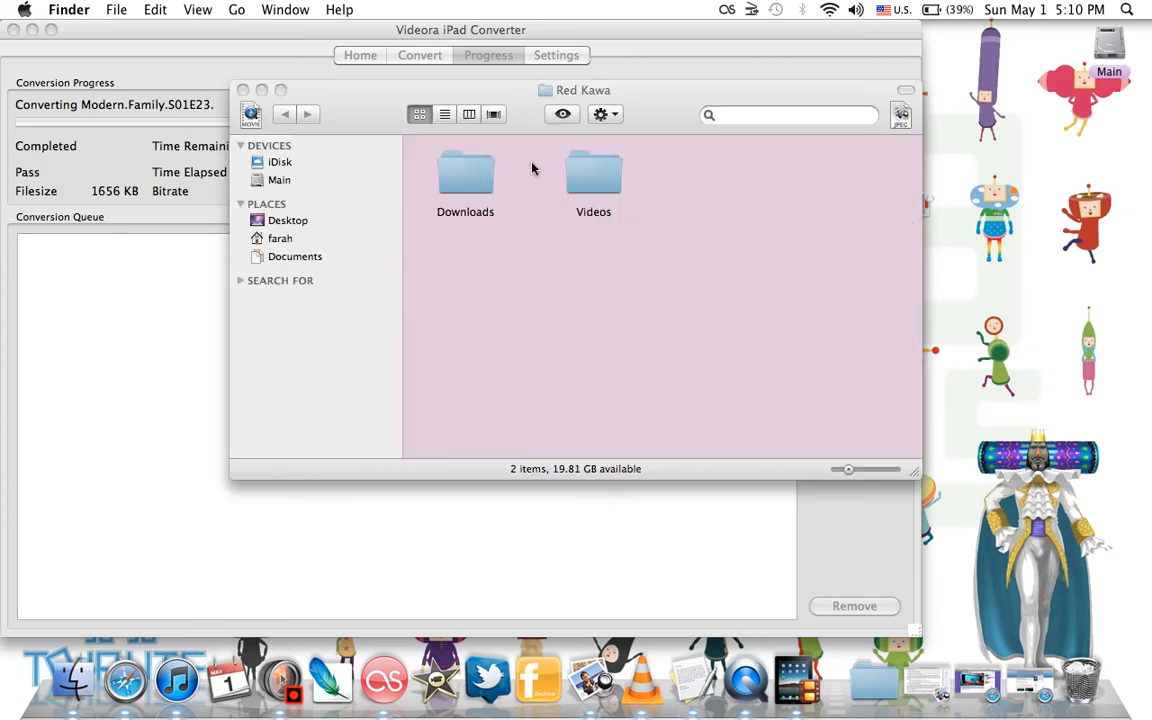
{"action": "double_click", "coordinate": [592, 170]}
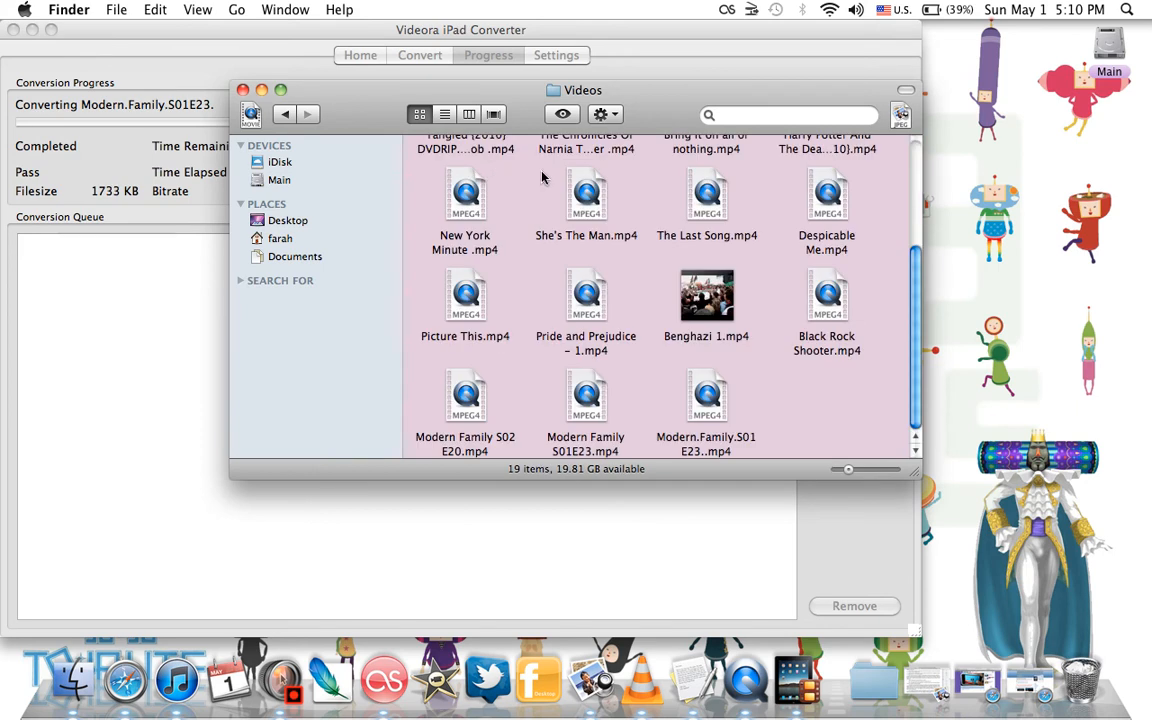